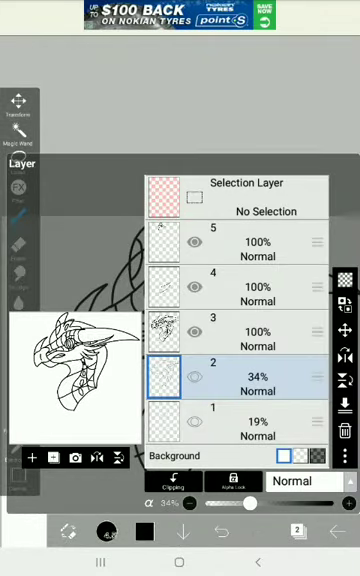
- Show the Layers panel with the faded sketch layers under the line art
click(32, 458)
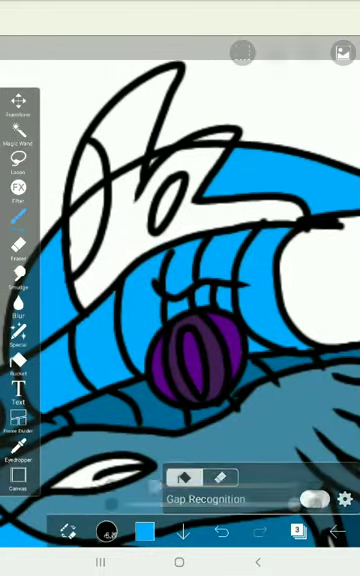
- Bring up the colour palette to choose the next fill shade for the dragon
click(144, 530)
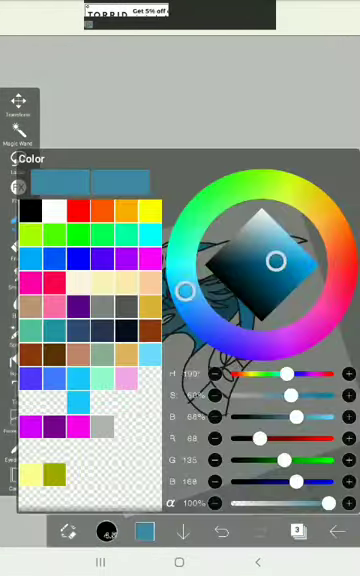